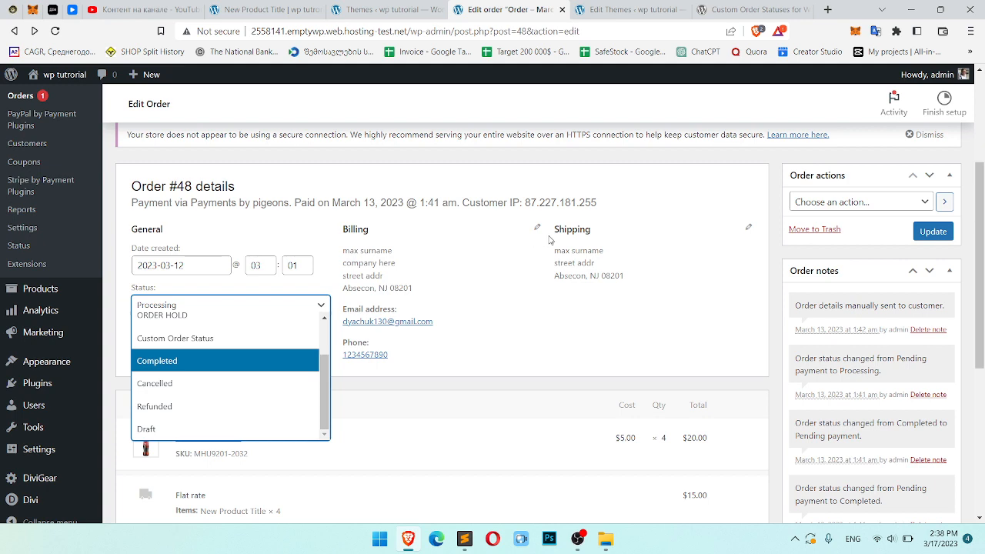
# - Leave order #48's status options and go to the installed Plugins list
pyautogui.click(746, 9)
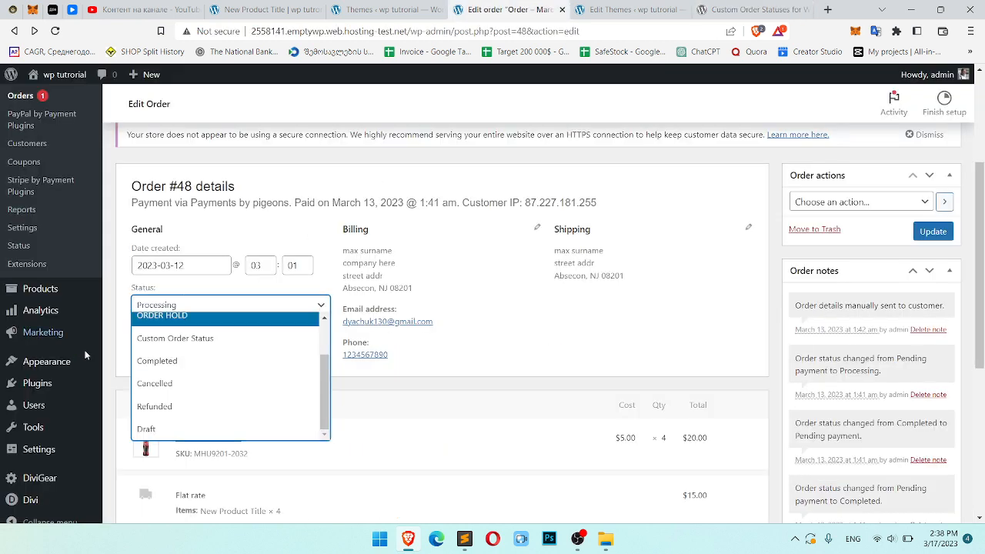
pyautogui.click(531, 9)
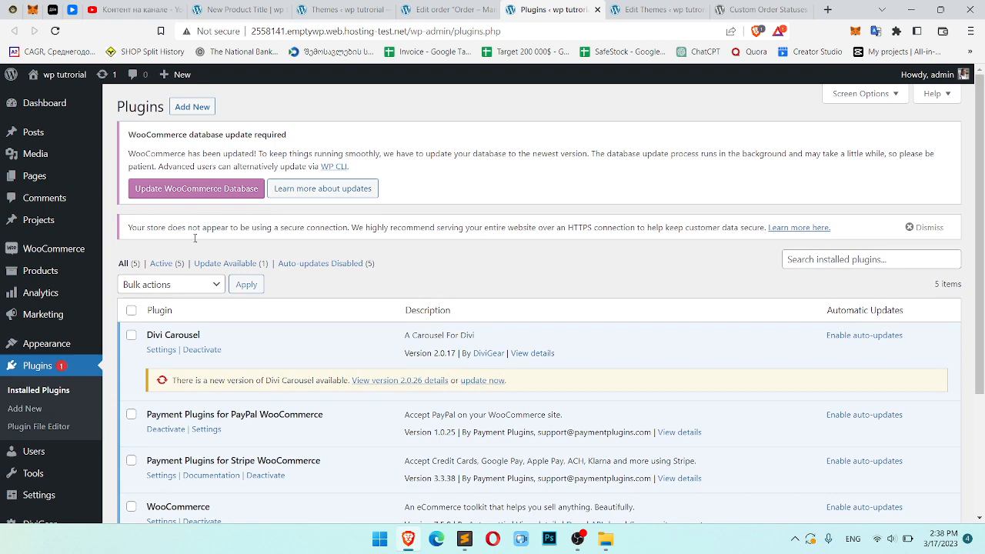
# - Search for 'Custom Order Statuses for WooCommerce', then install and activate it
pyautogui.click(191, 106)
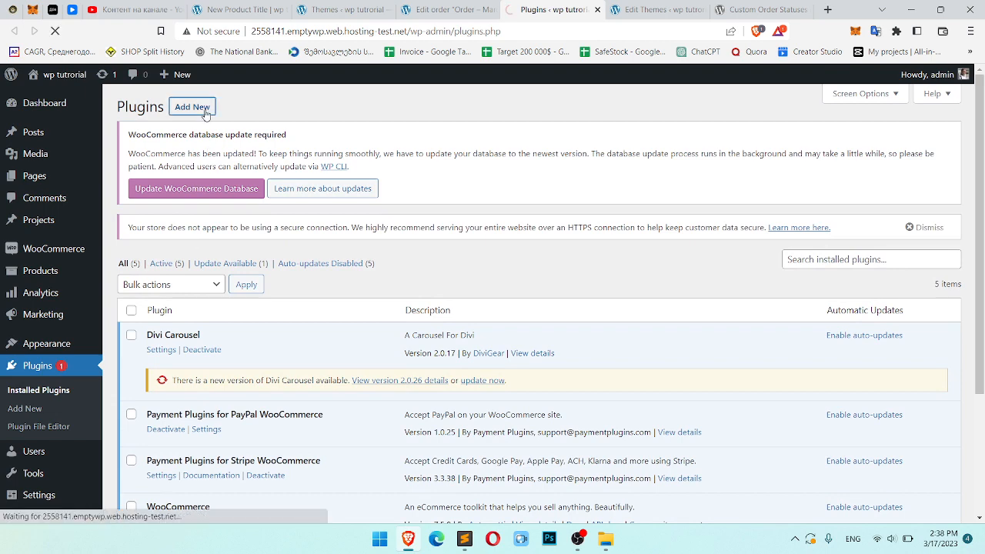
pyautogui.click(192, 107)
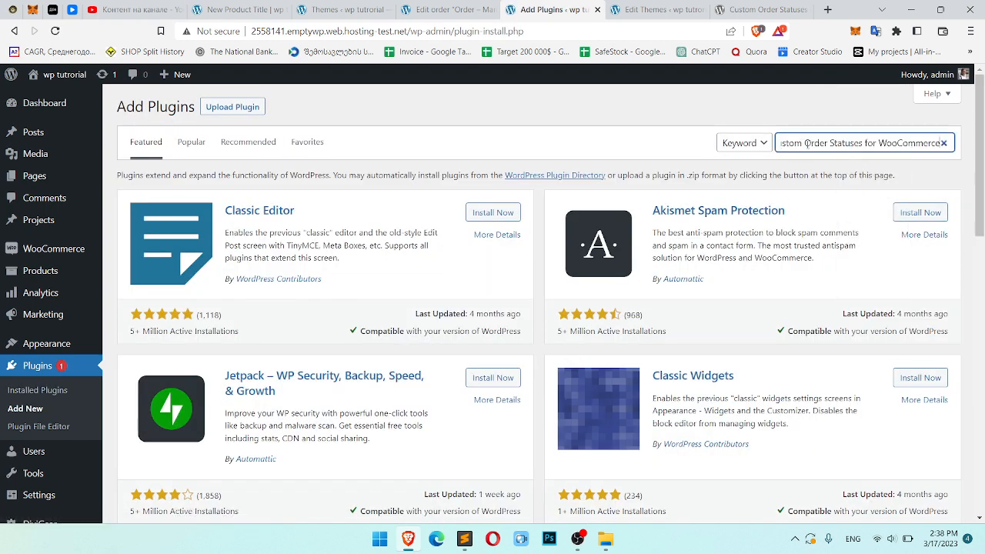
pyautogui.press('Enter')
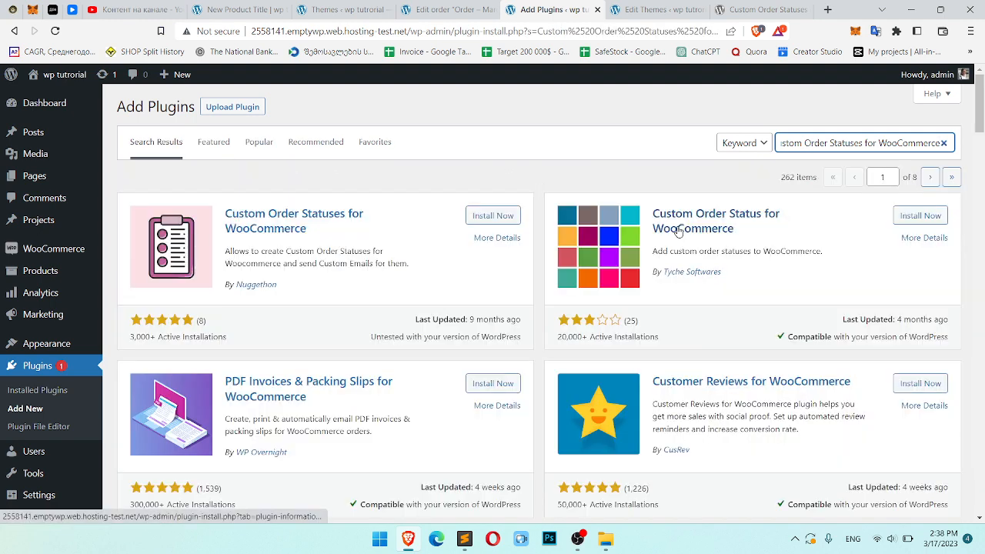
pyautogui.click(493, 215)
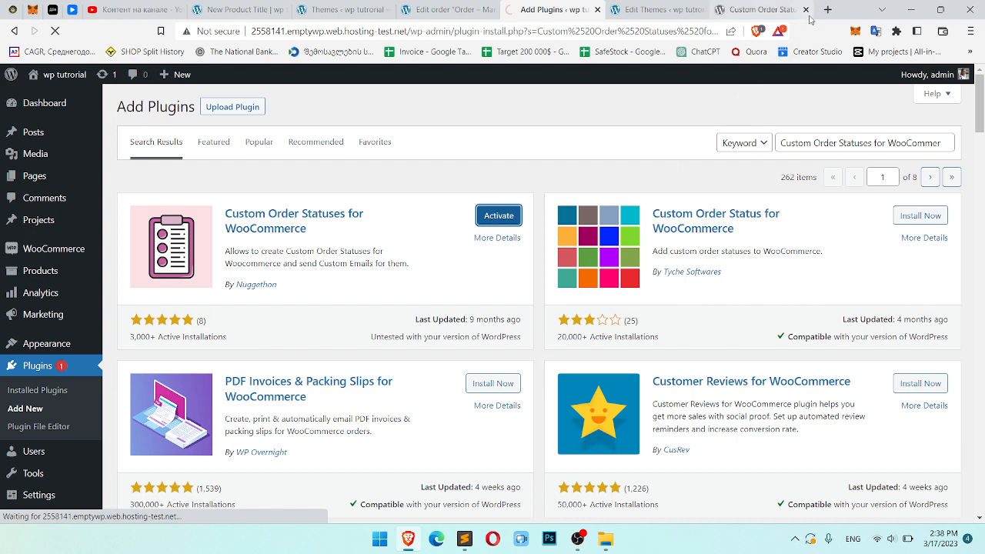
pyautogui.click(498, 214)
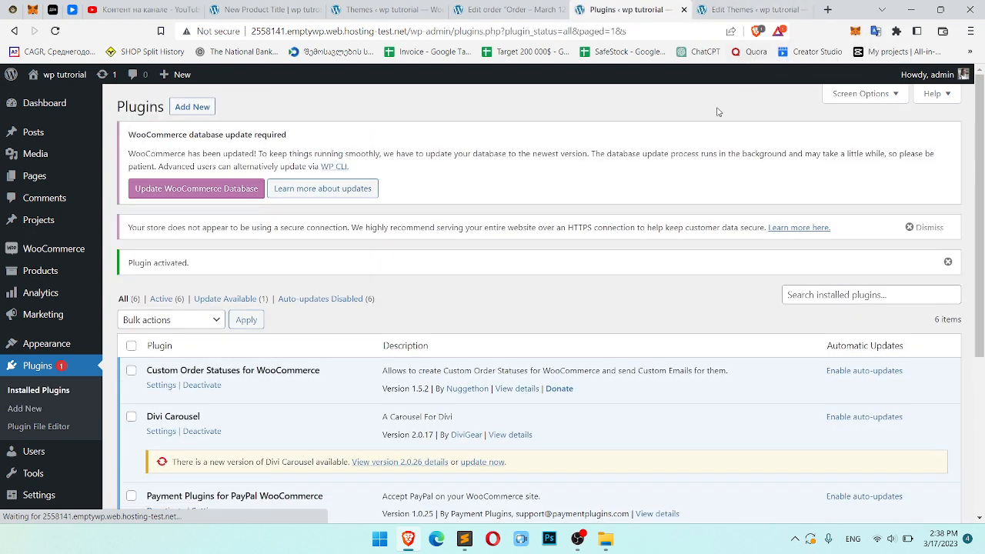
# - Scroll the admin sidebar to reach WooCommerce > Custom Order Statuses
pyautogui.scroll(-3)
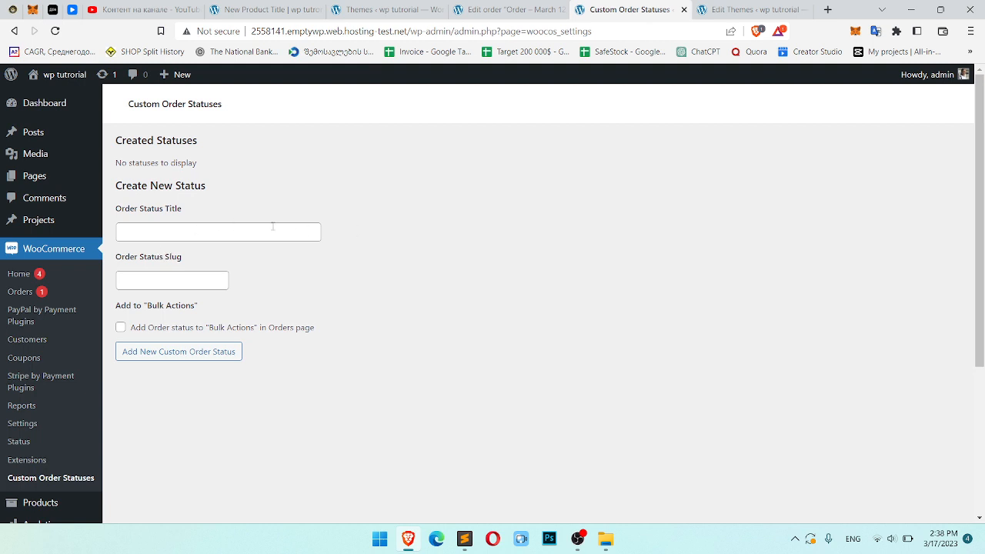
# - Add custom status 'NEW ORDER STATUS' with bulk actions, expand it, and return to order #48
pyautogui.click(218, 231)
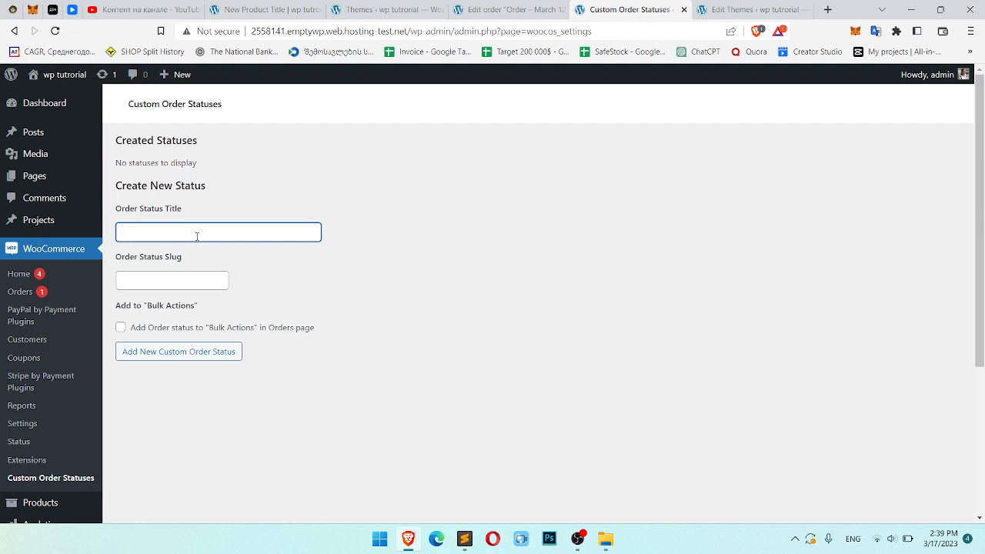
pyautogui.write('NEW OR')
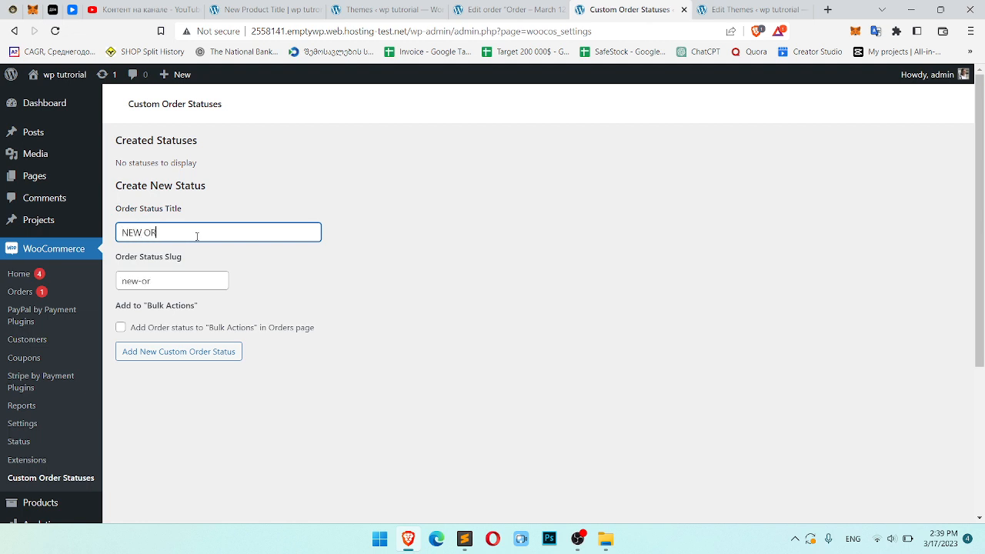
pyautogui.write('DER STATUS')
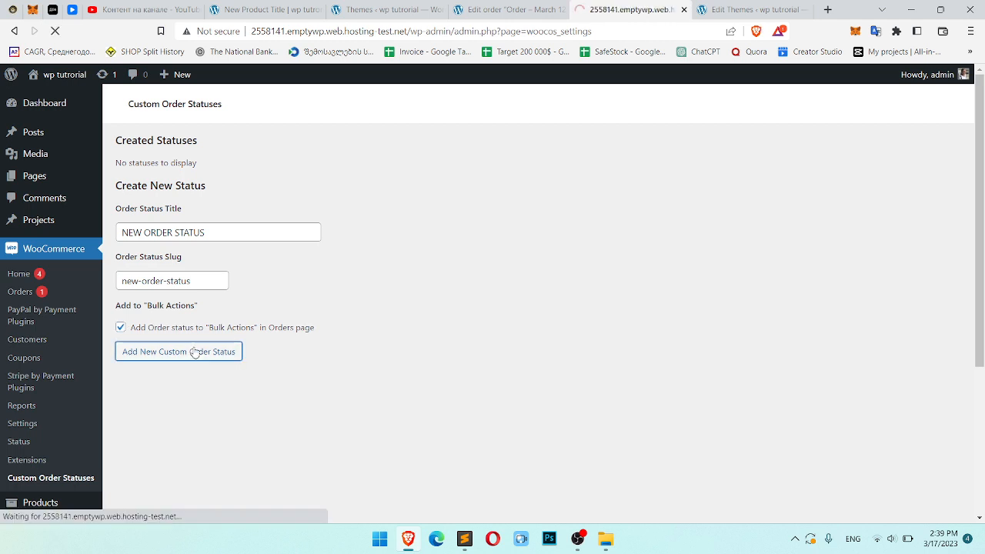
pyautogui.click(179, 351)
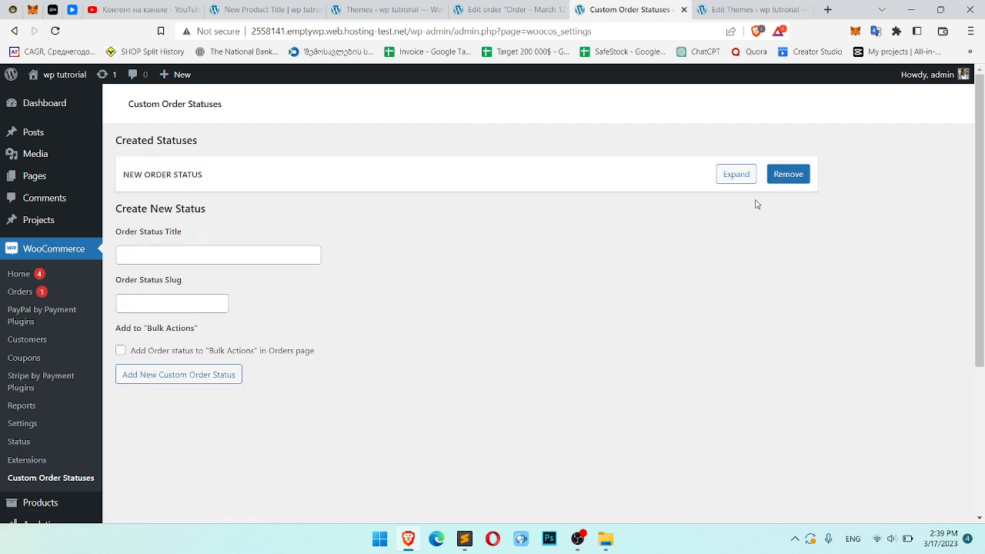
pyautogui.click(736, 173)
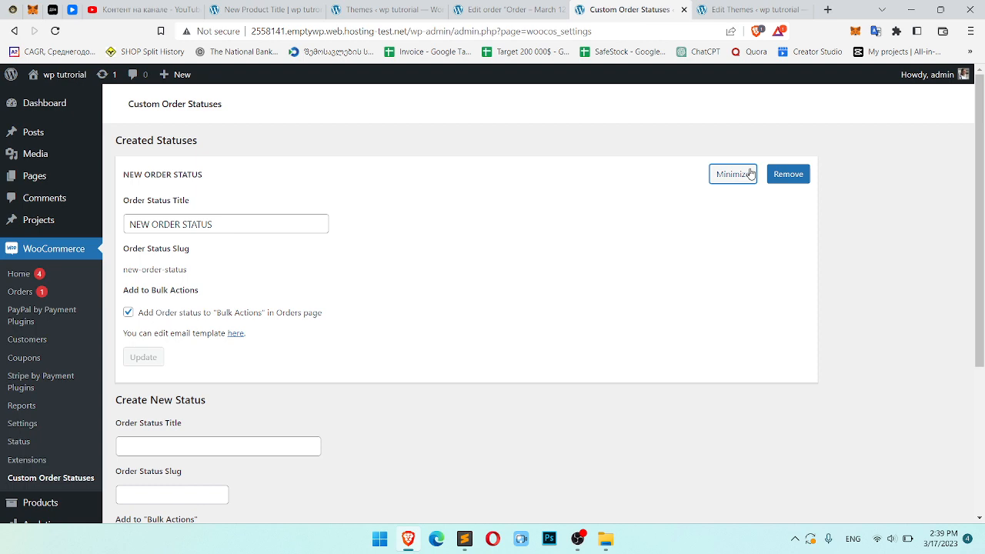
pyautogui.click(507, 10)
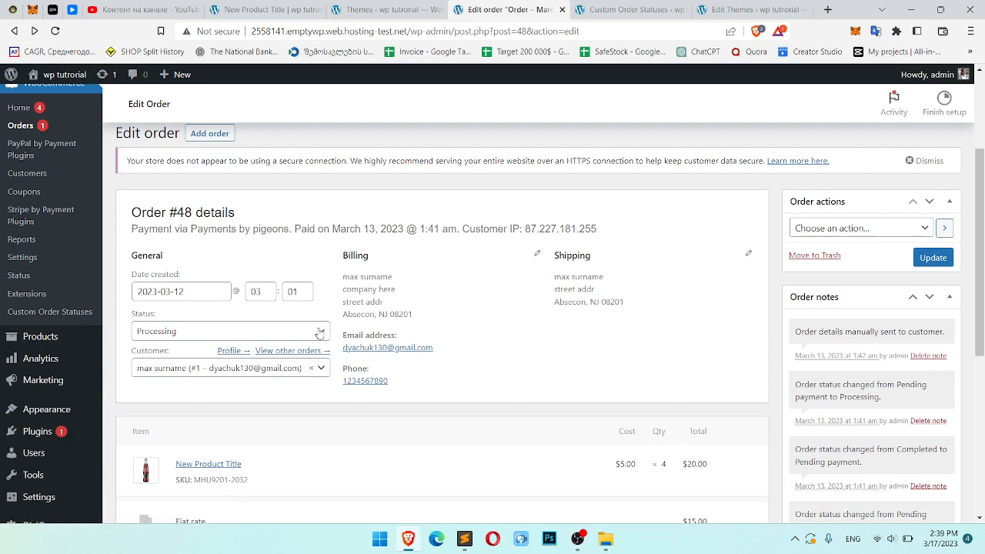
# - Choose NEW ORDER STATUS in order #48's Status dropdown
pyautogui.click(229, 331)
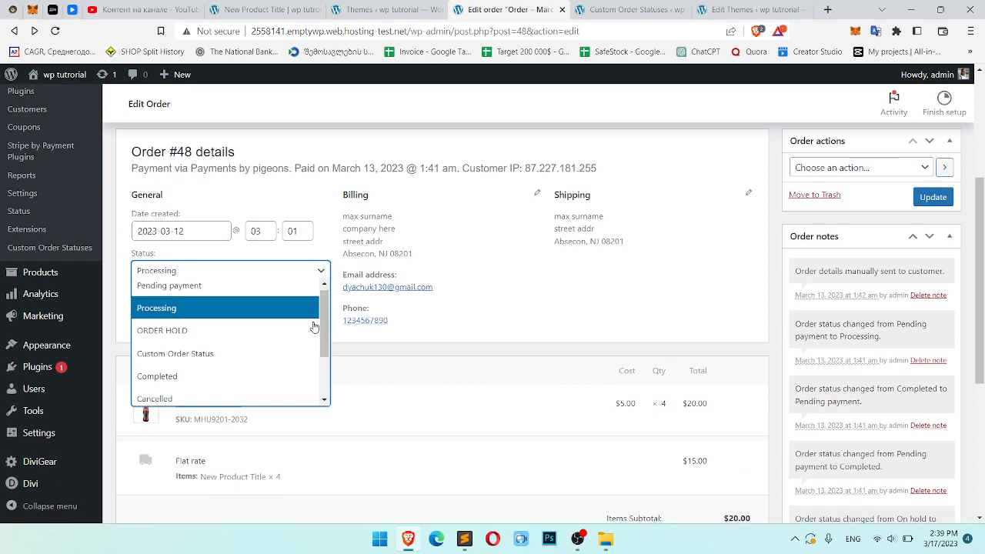
pyautogui.click(175, 353)
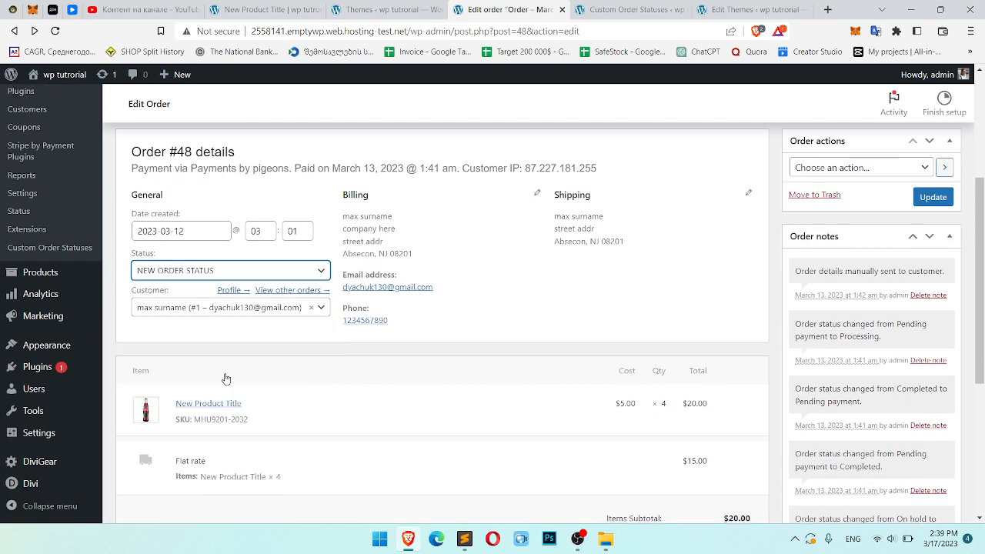